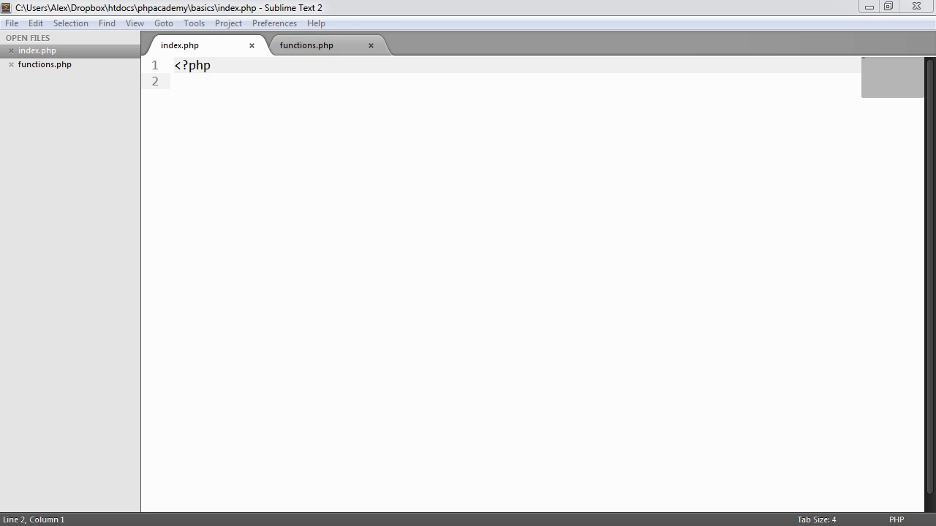
mouse_move(208, 377)
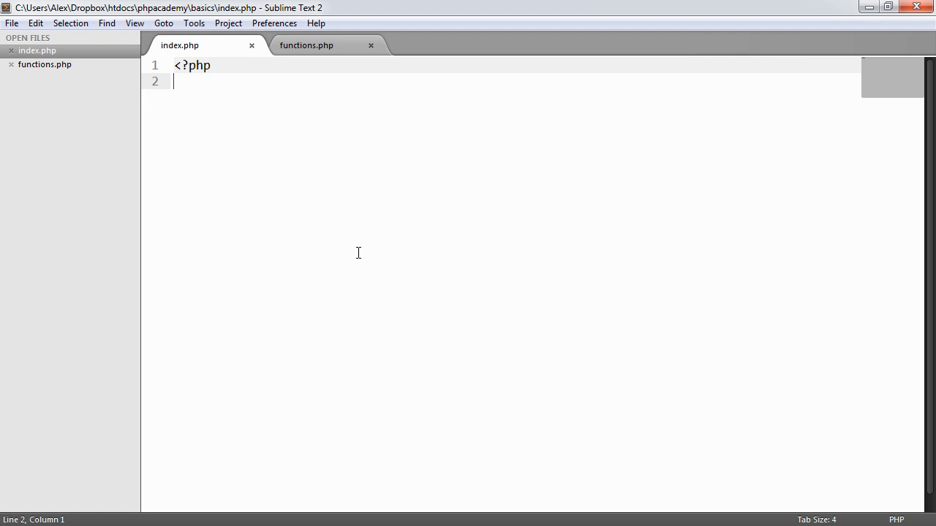
Write include 'functions.php'; at the top of index.php
click(306, 44)
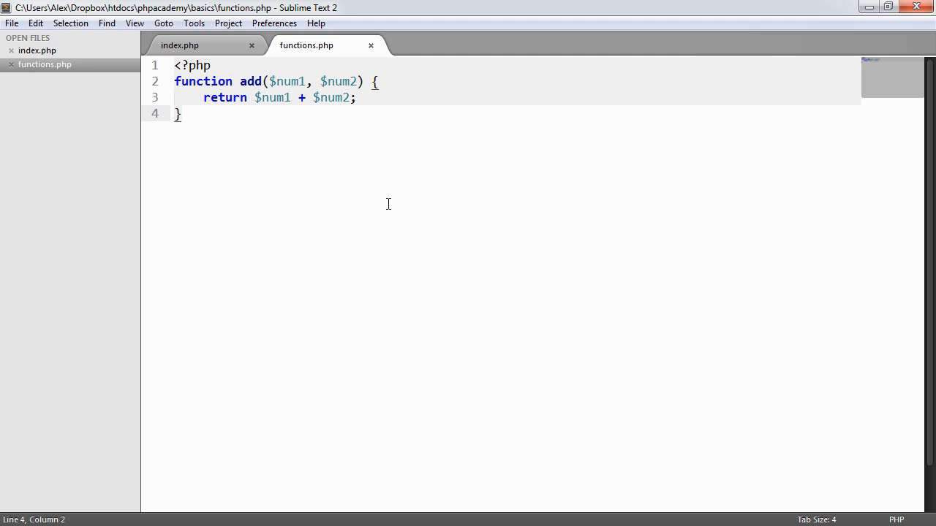
click(12, 23)
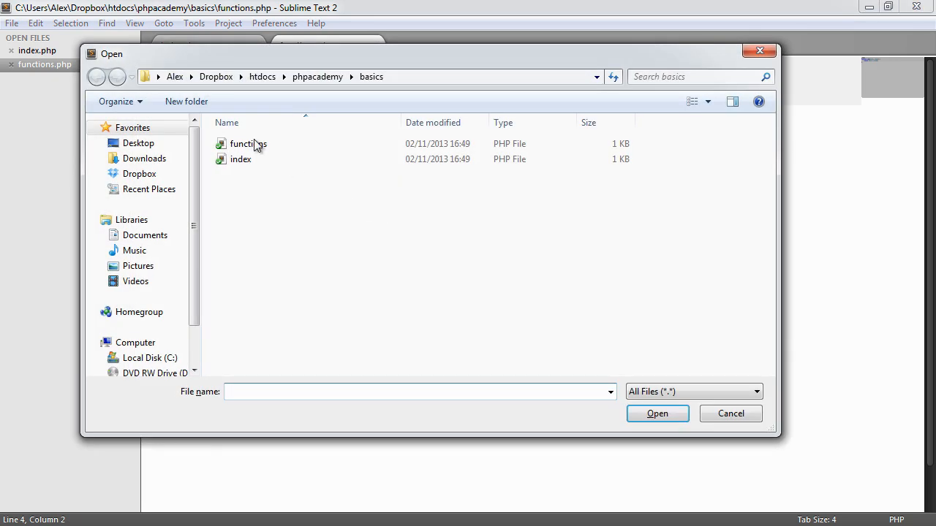
click(249, 144)
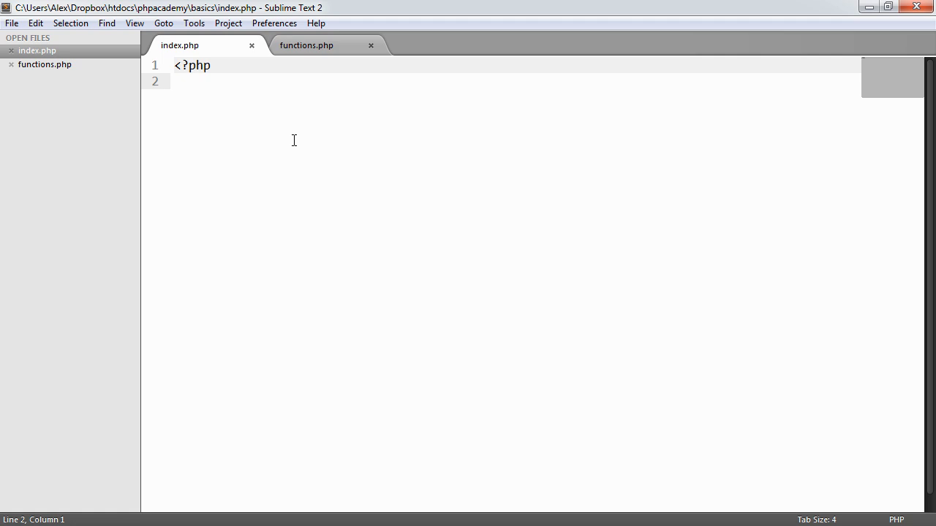
text(include)
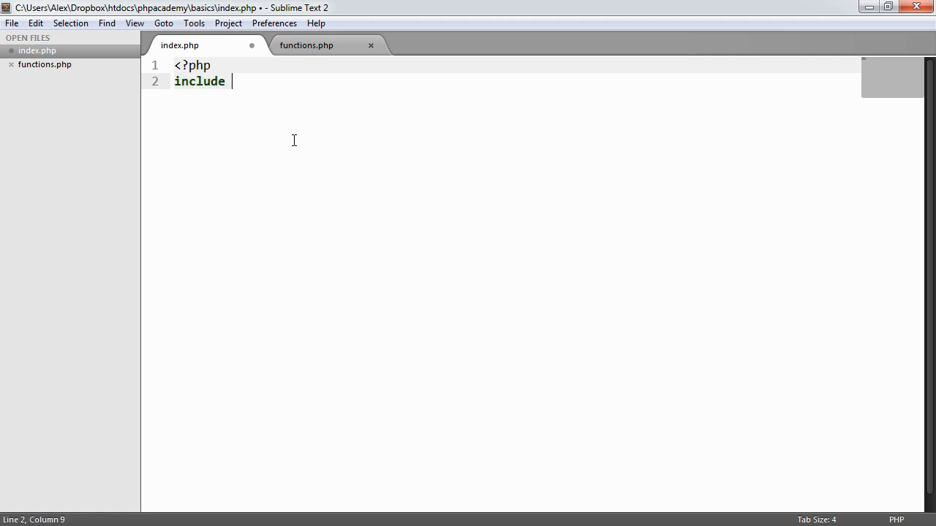
text('';)
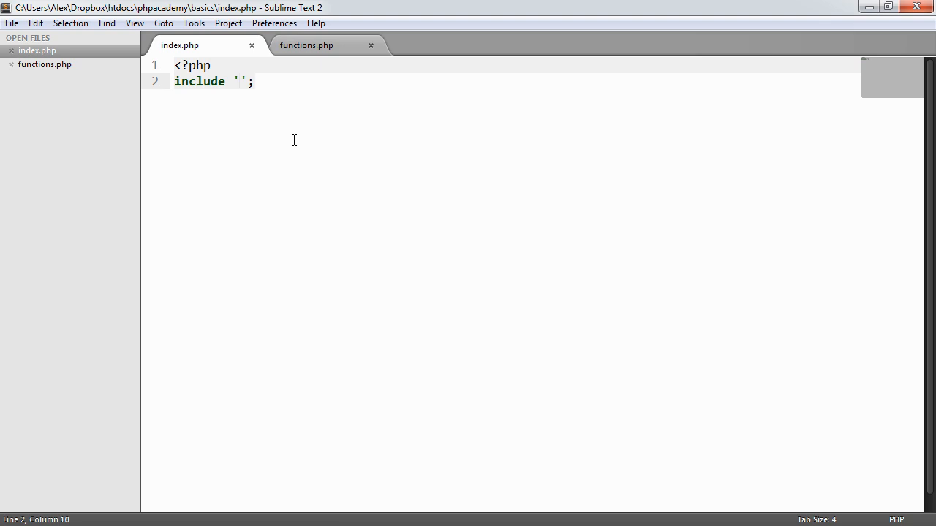
text(functions.php)
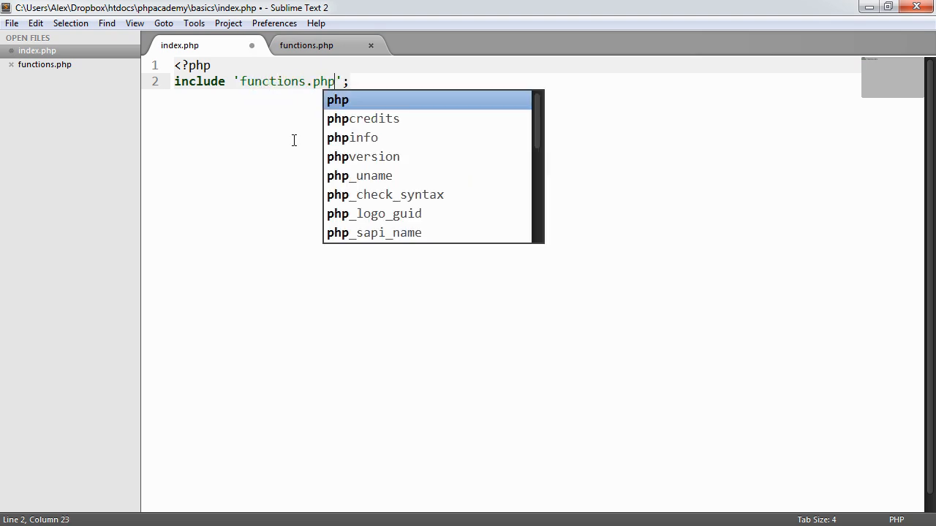
text(functio)
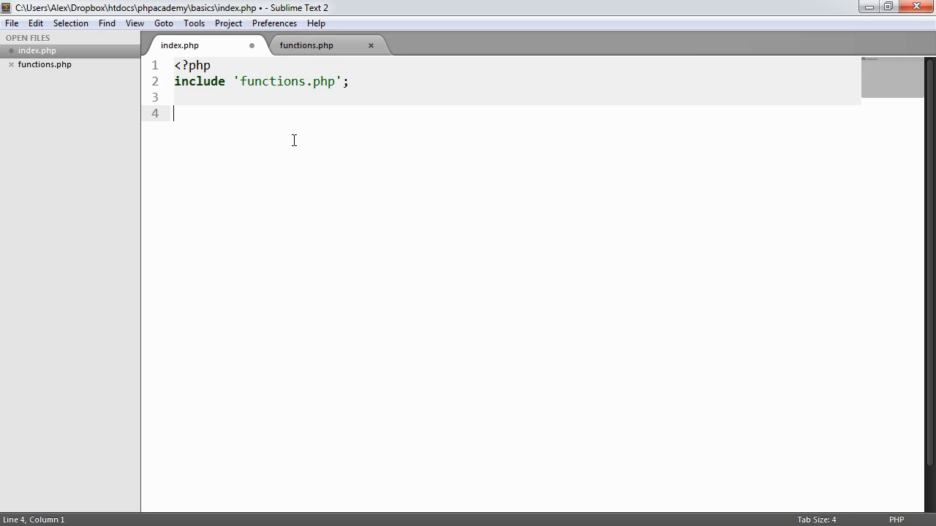
Add echo add(5, 6); and check the add function in functions.php
text(echo add)
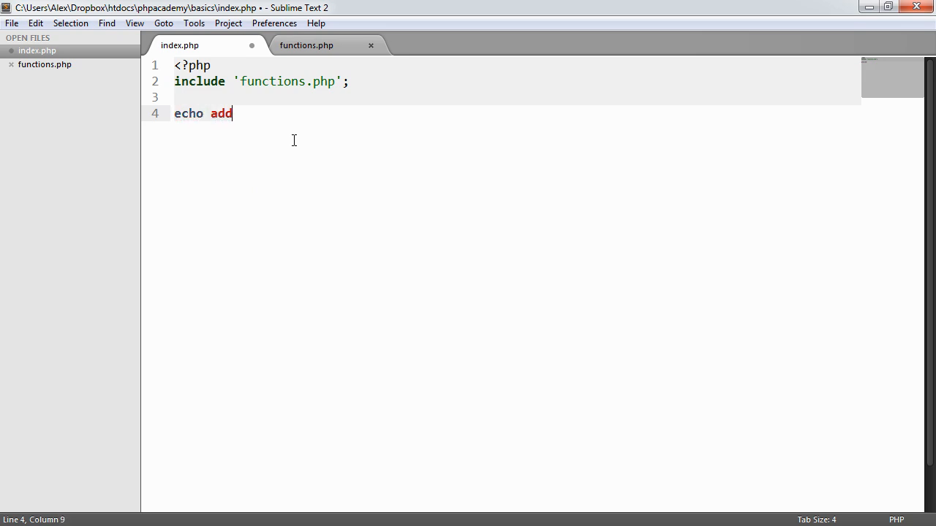
text((5, 6);)
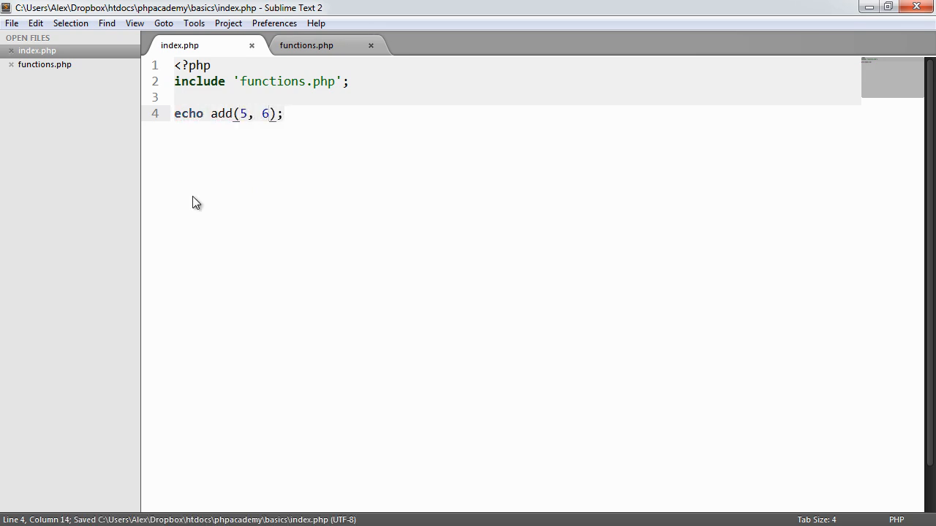
click(305, 45)
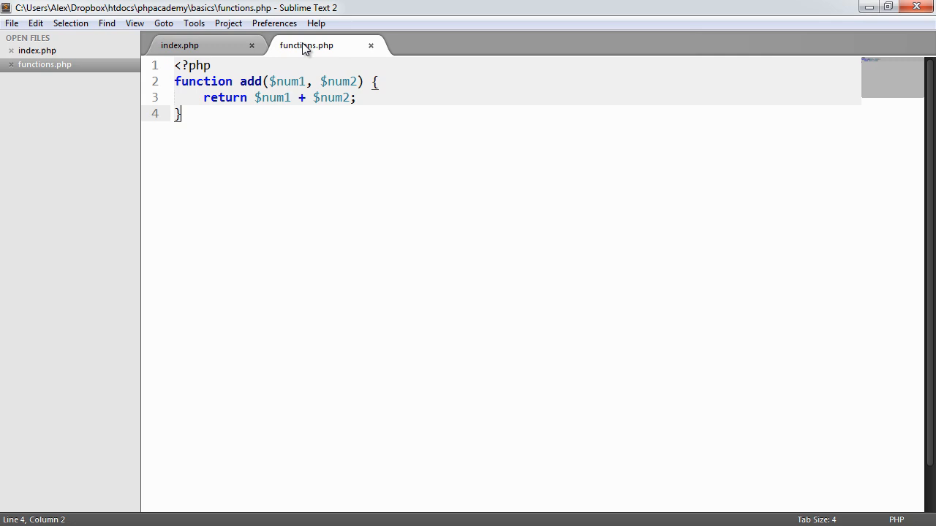
click(178, 45)
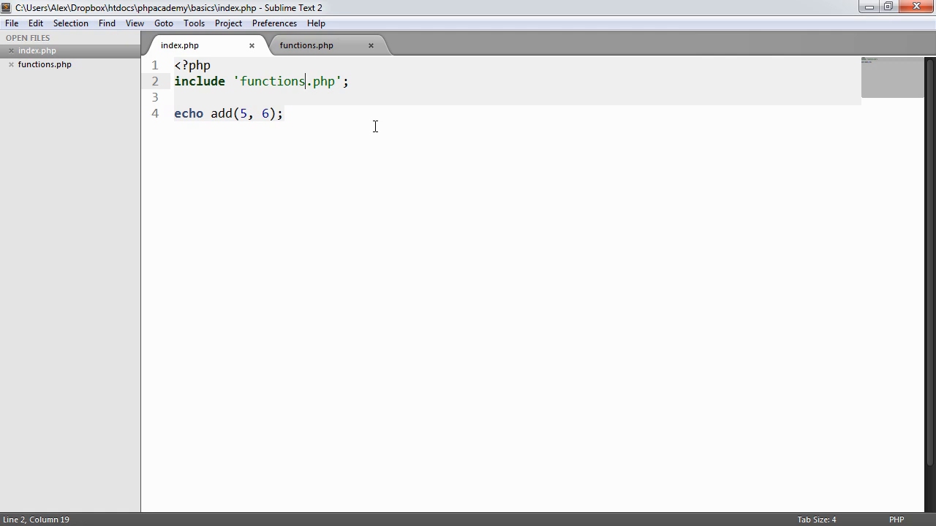
Rename the include to 'function.php' and view the include warnings and fatal add() error in Chrome
key(BackSpace)
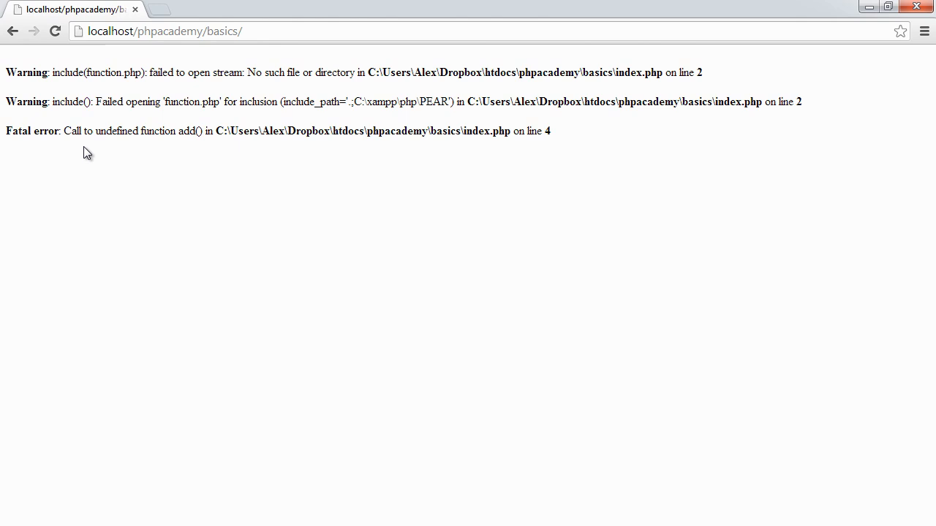
double_click(26, 103)
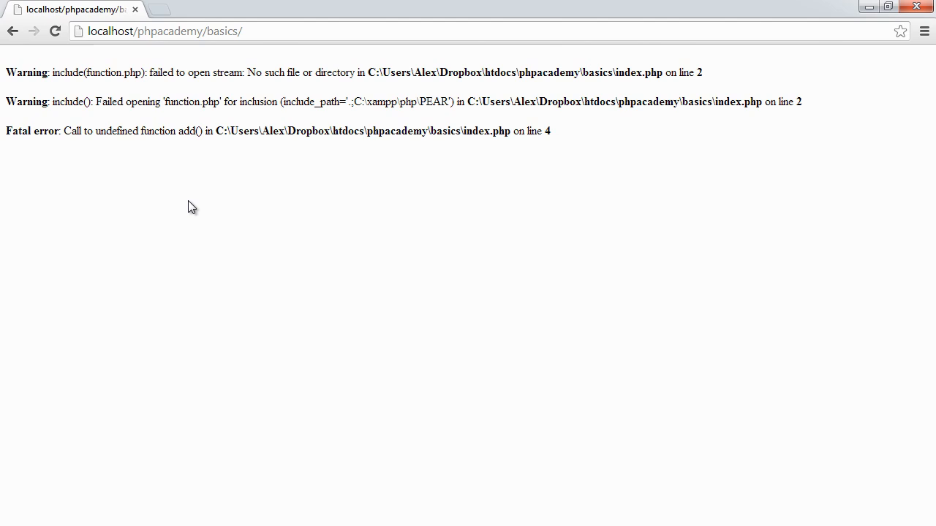
mouse_move(222, 246)
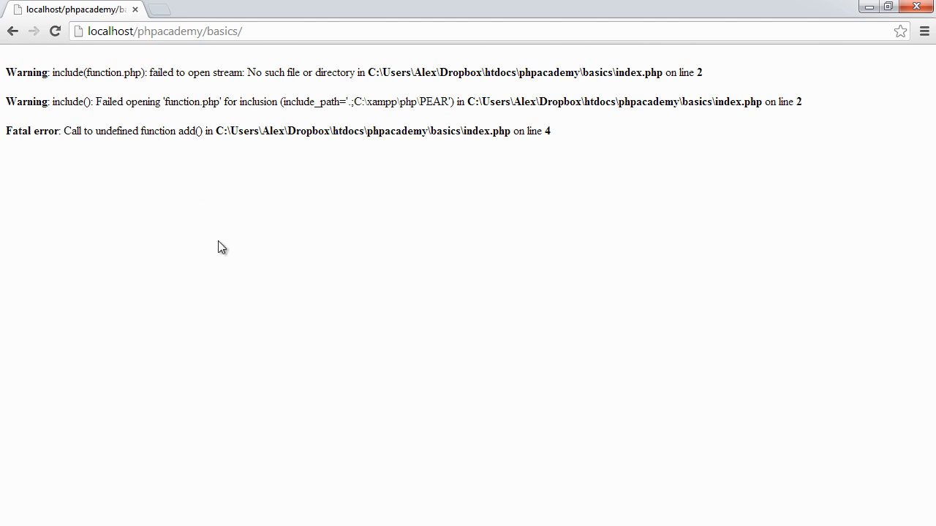
double_click(26, 73)
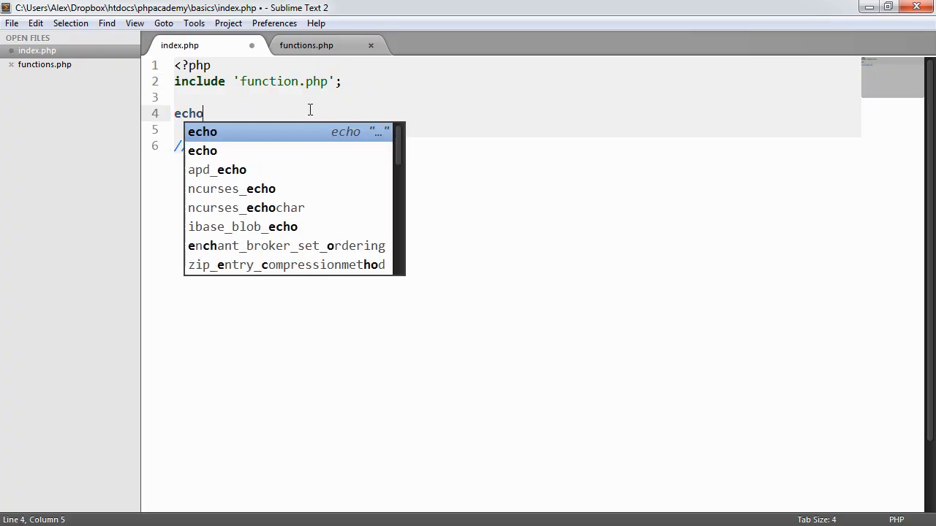
Echo 'index.php' with the add call commented out, then switch include to require
text('';)
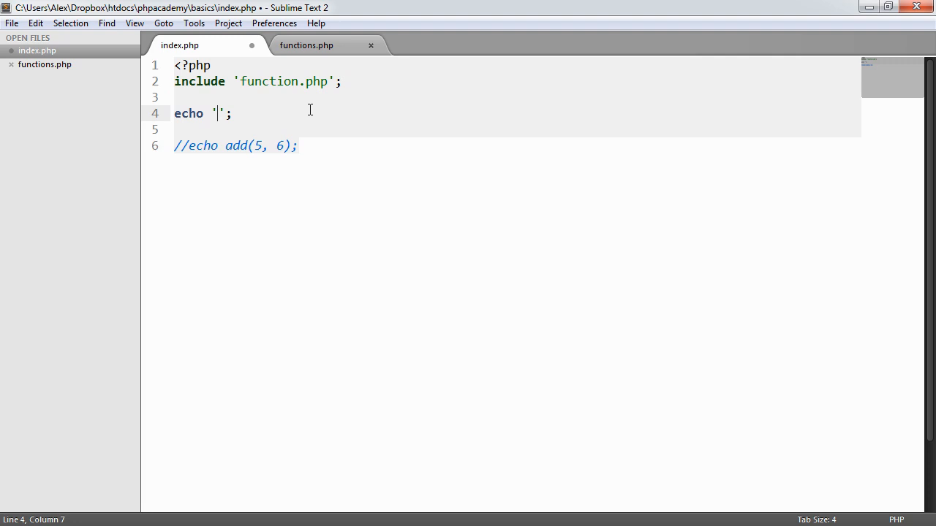
text(index.php)
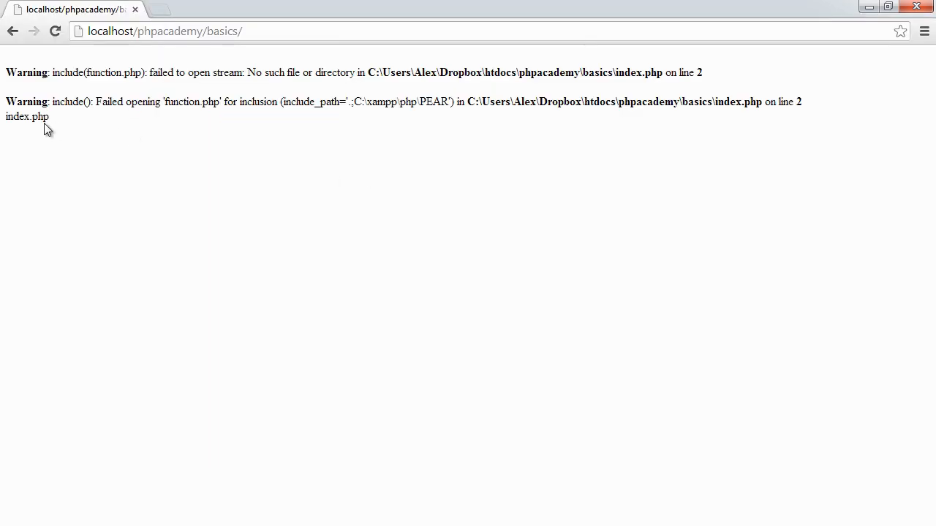
mouse_move(164, 290)
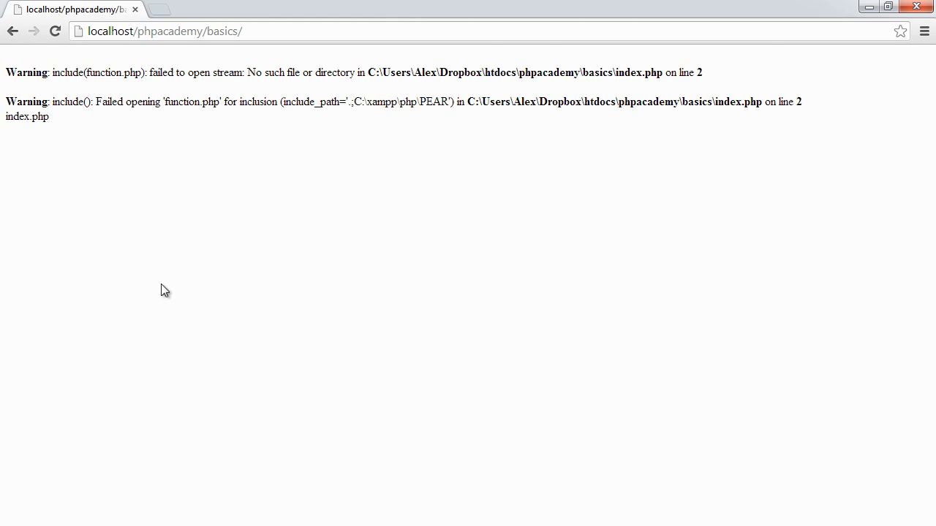
mouse_move(162, 296)
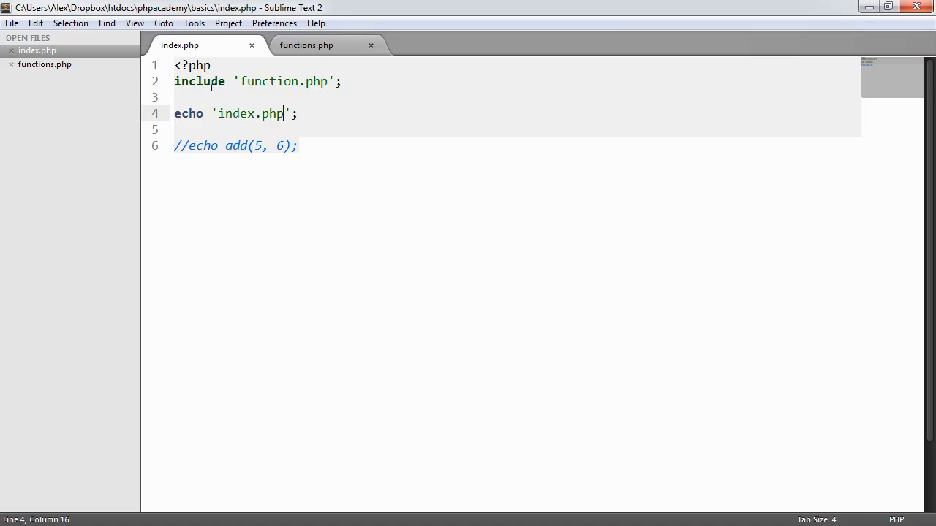
text(requir)
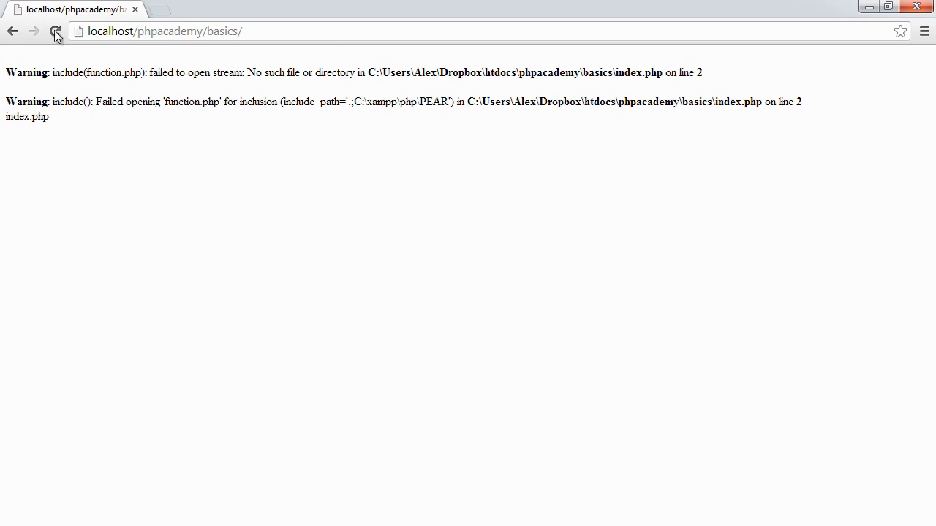
Reload localhost/phpacademy/basics/ to see require's warning and fatal error
click(56, 31)
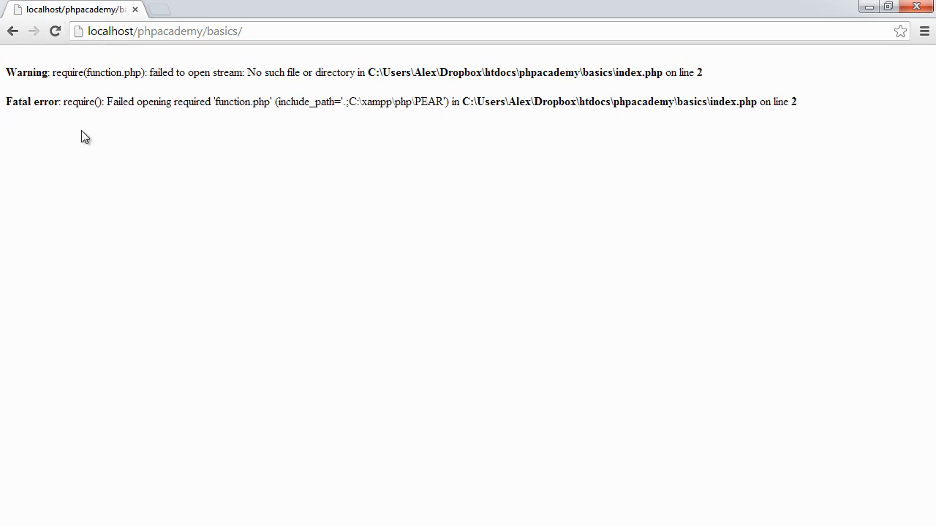
mouse_move(99, 121)
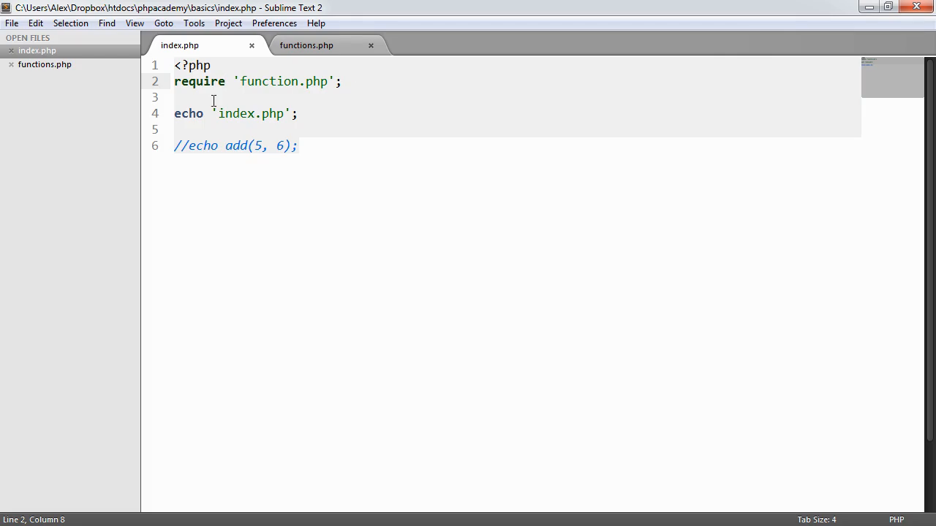
Change line 2 to require_once 'functions.php'; and save
text(include)
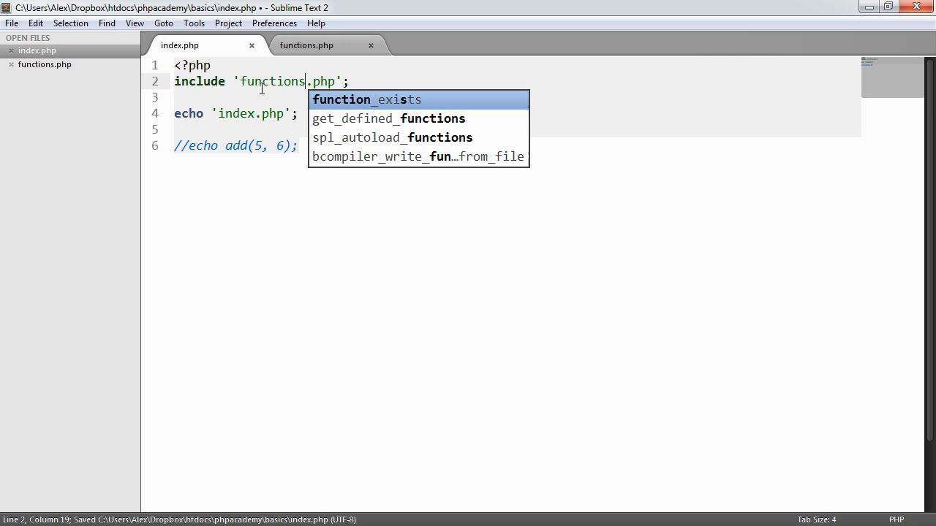
text(_once)
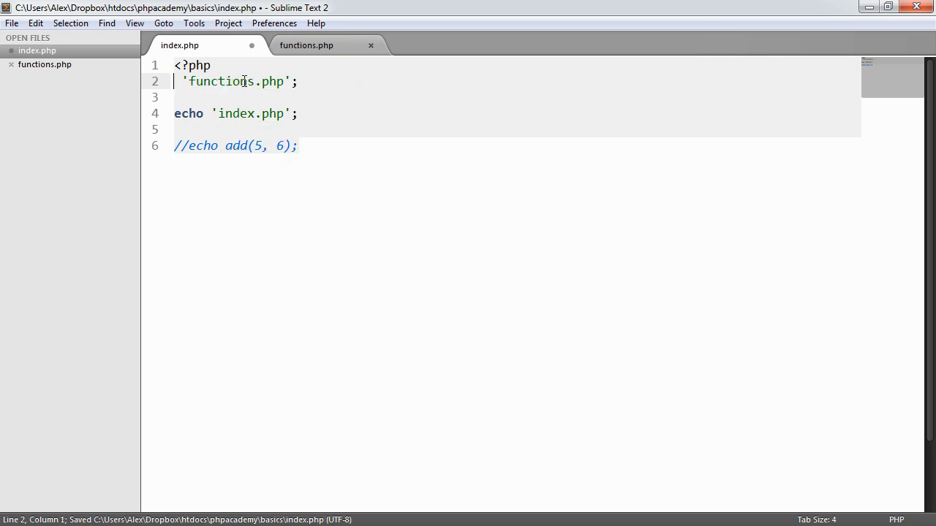
text(require_once)
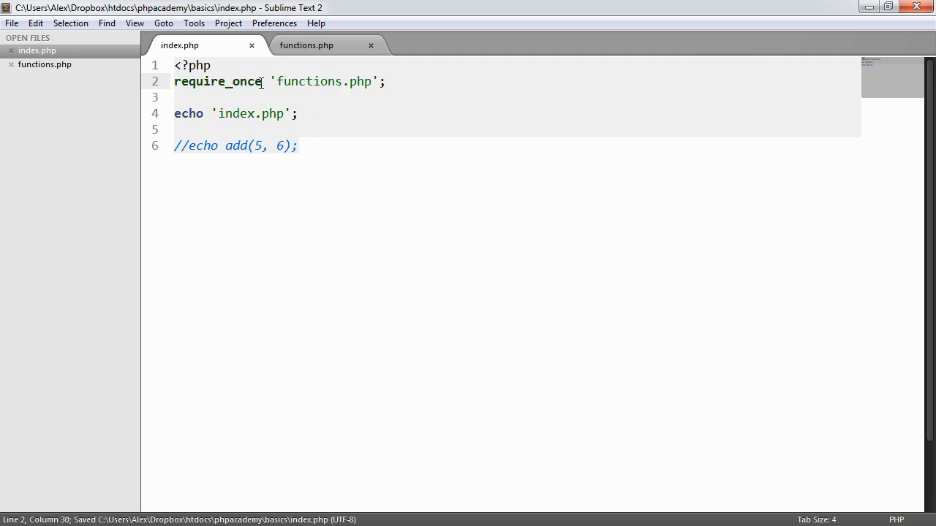
mouse_move(259, 97)
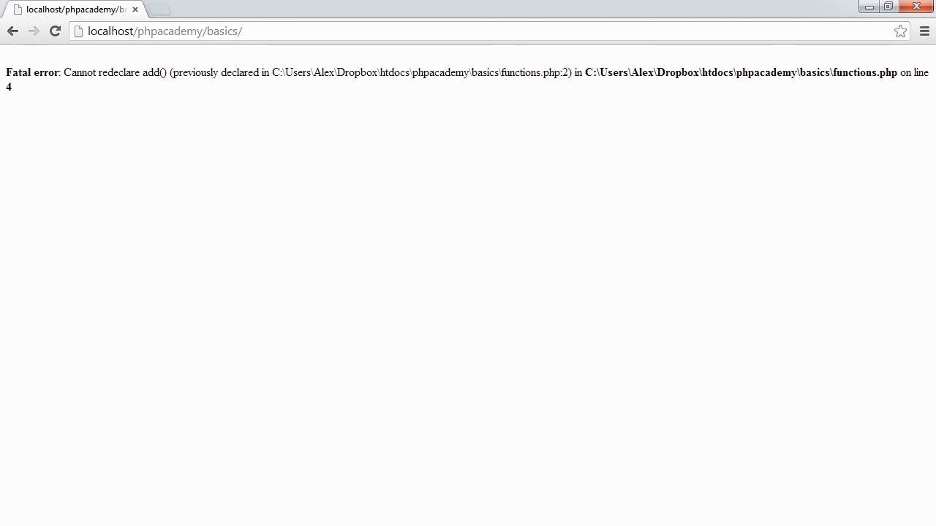
mouse_move(129, 185)
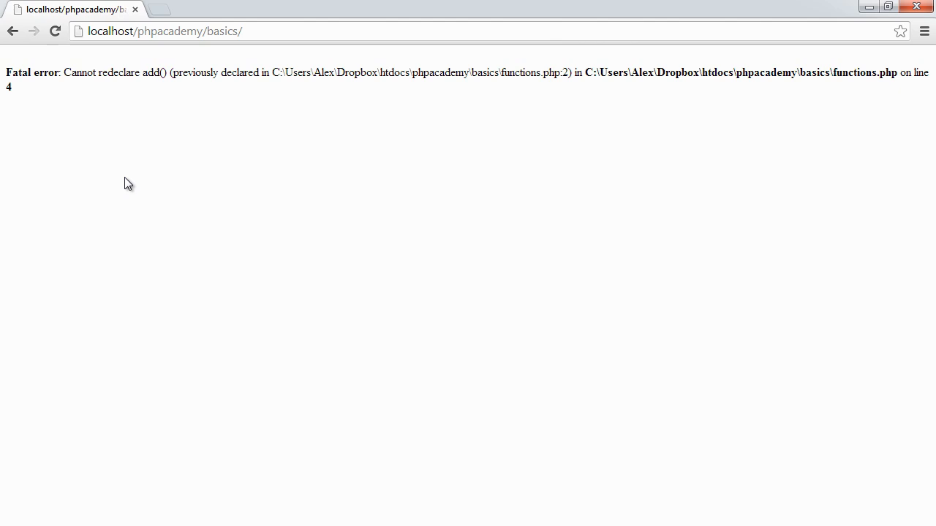